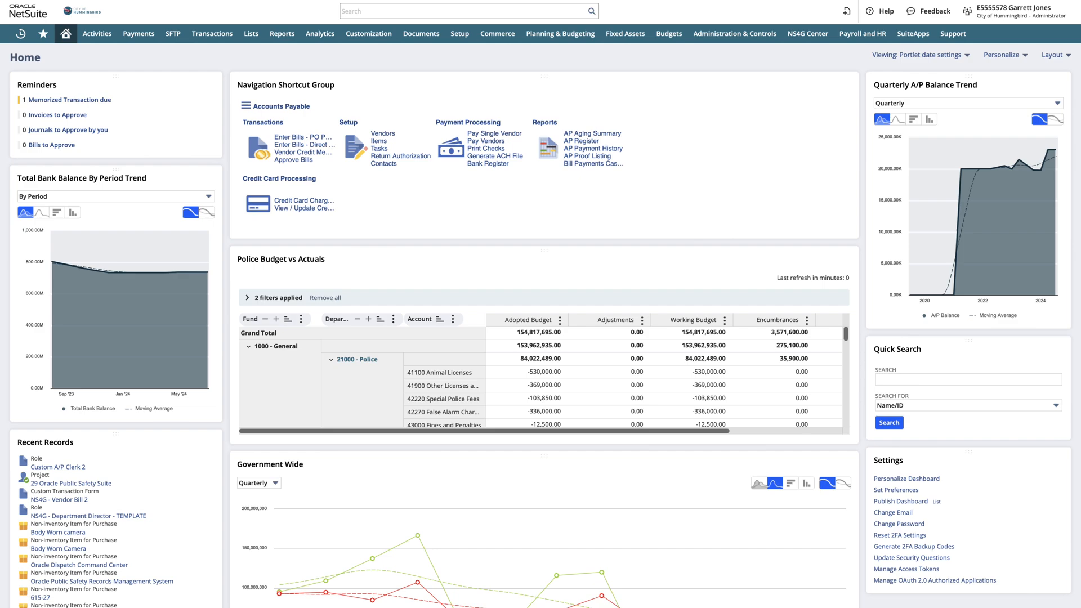
{"action": "mouse_move", "coordinate": [1014, 10]}
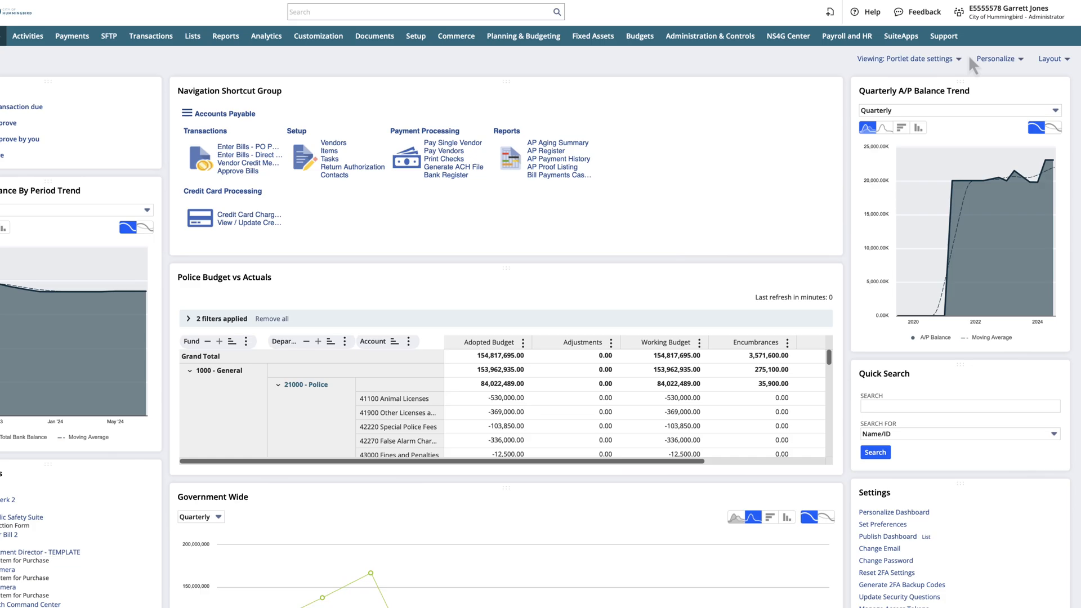
- Switch to the NS4G - A/P Clerk role, browse its financial menu, then revert to Administrator
{"action": "left_click", "coordinate": [1007, 12]}
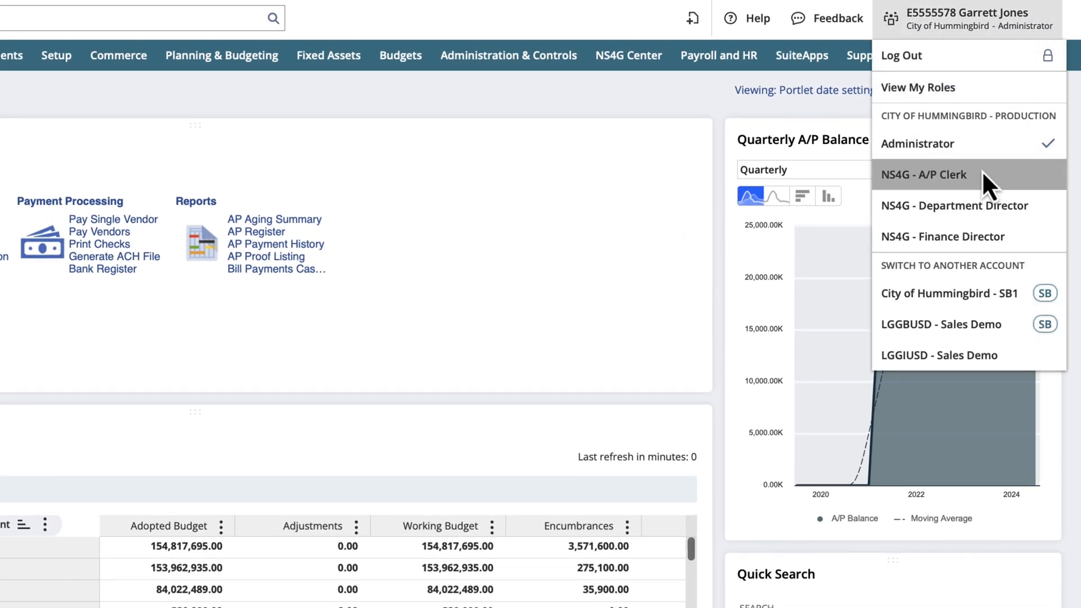
{"action": "left_click", "coordinate": [924, 175]}
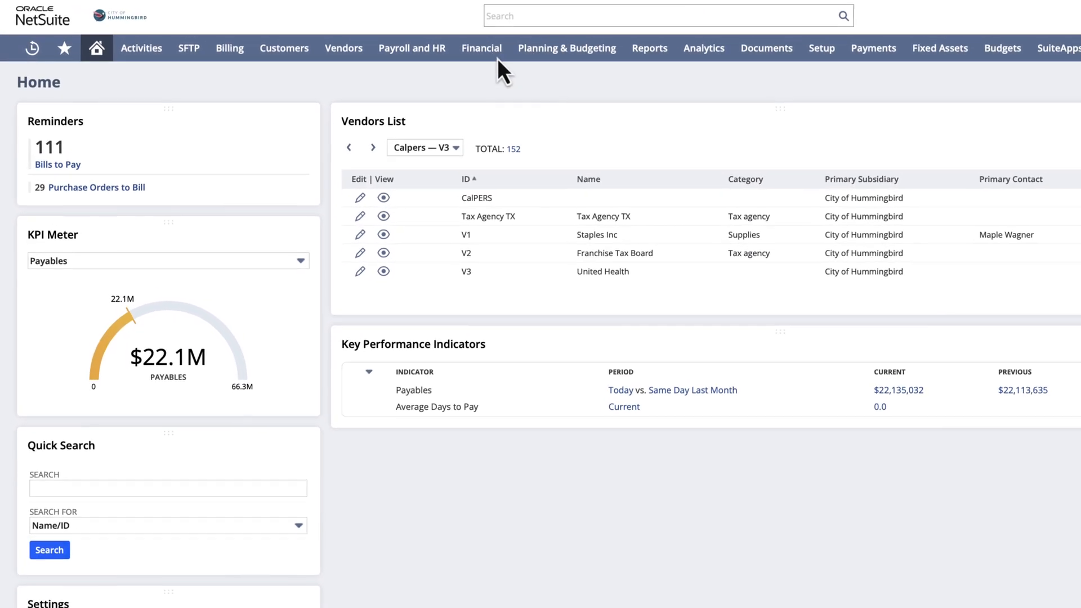
{"action": "left_click", "coordinate": [482, 47]}
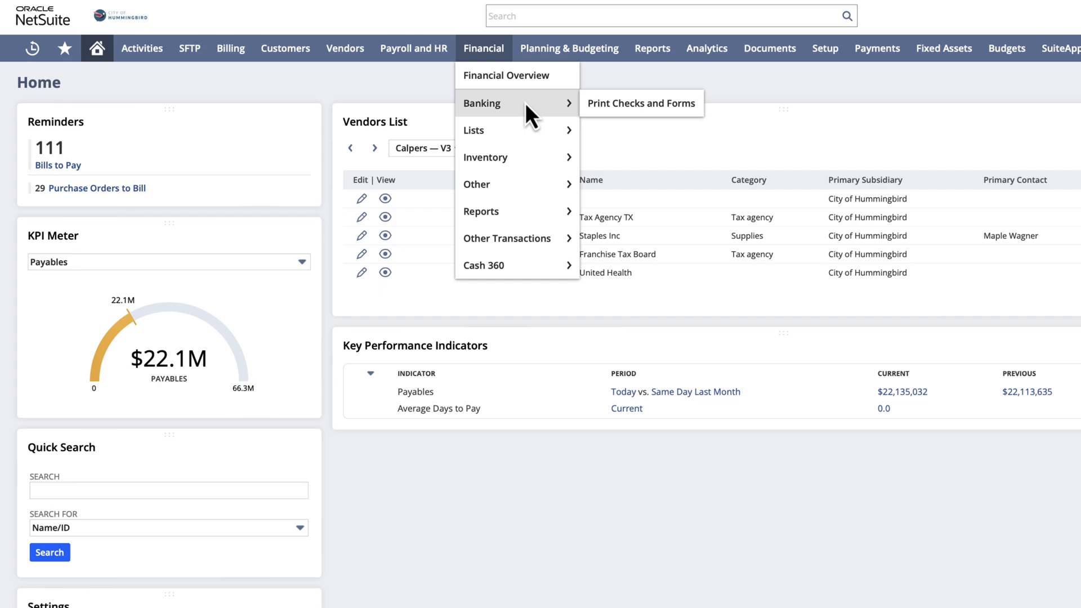
{"action": "mouse_move", "coordinate": [473, 130]}
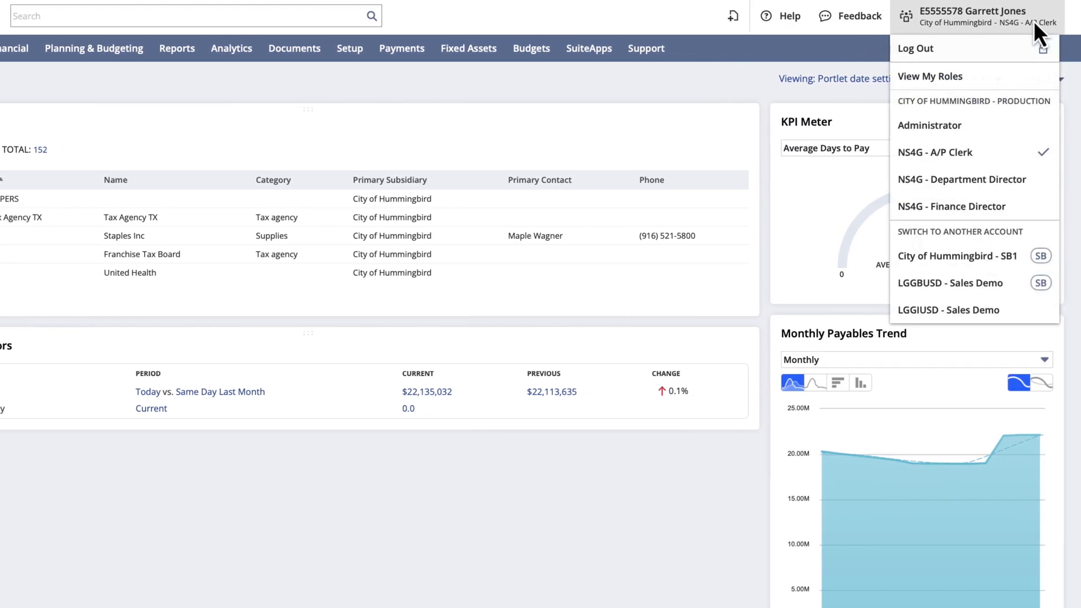
{"action": "left_click", "coordinate": [930, 125]}
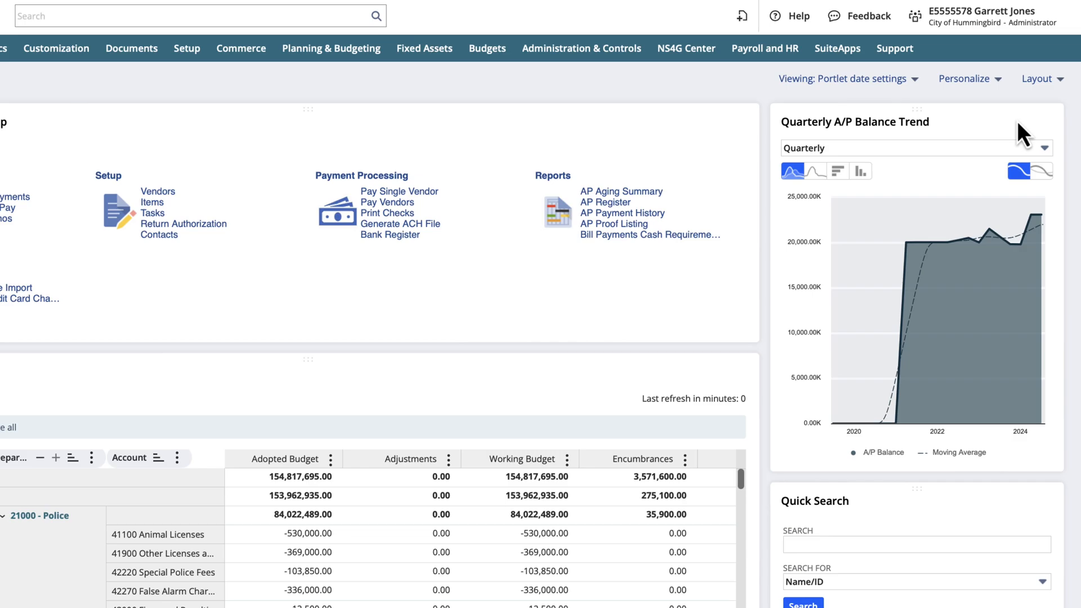